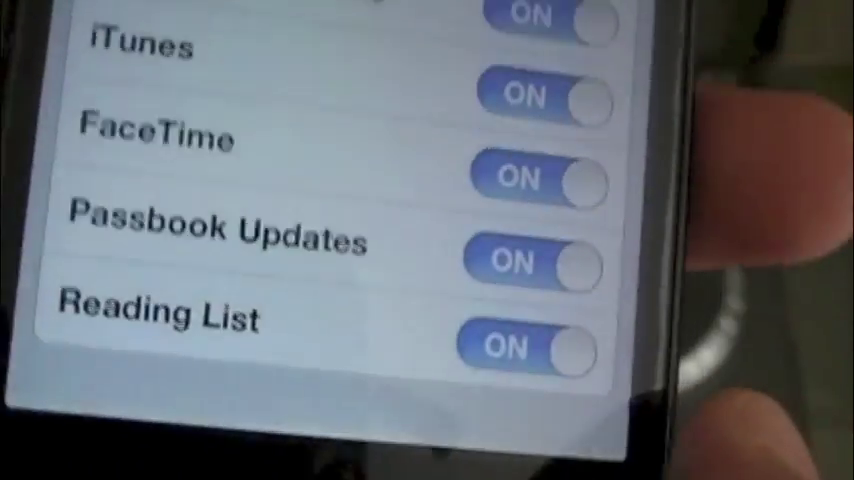
Leave the open Settings view and return to the iPad home screen of apps
scroll("up", 3)
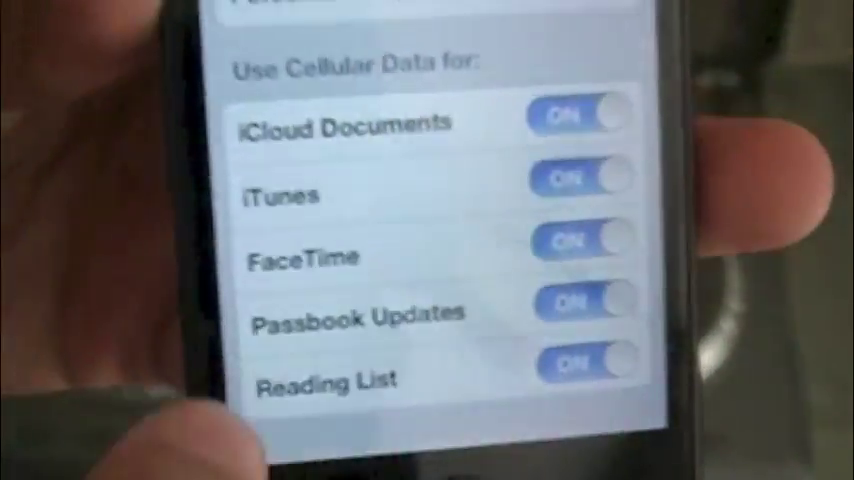
scroll("up", 3)
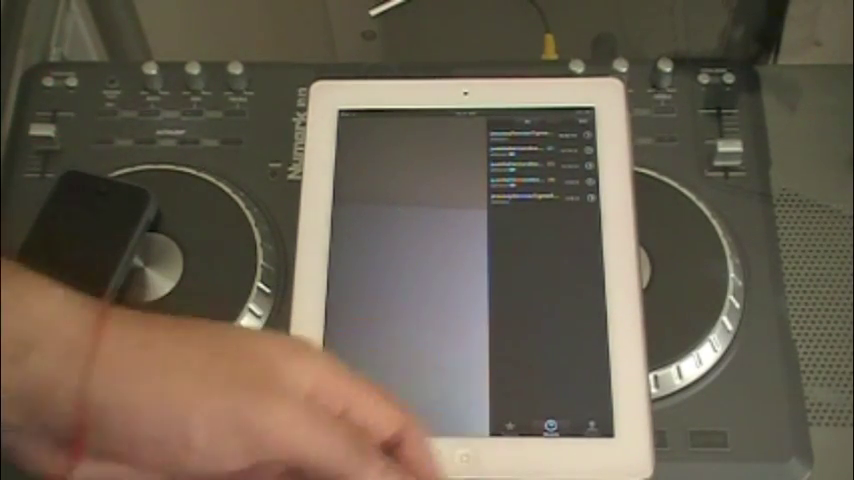
left_click(460, 456)
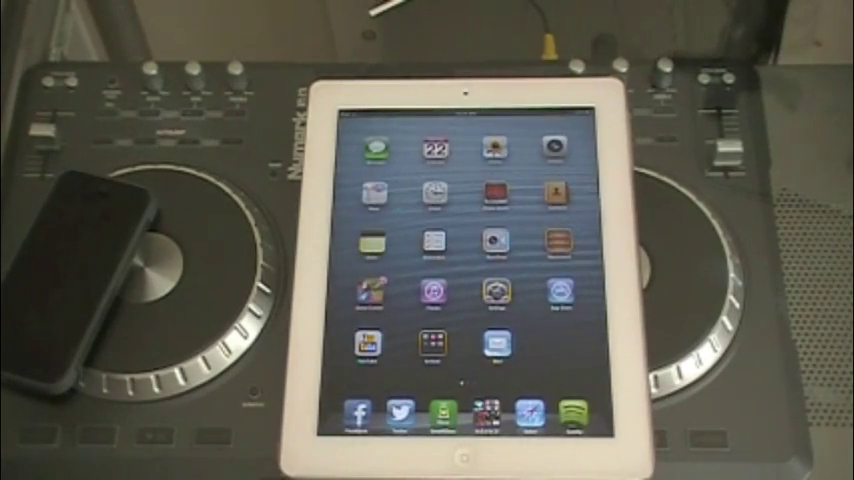